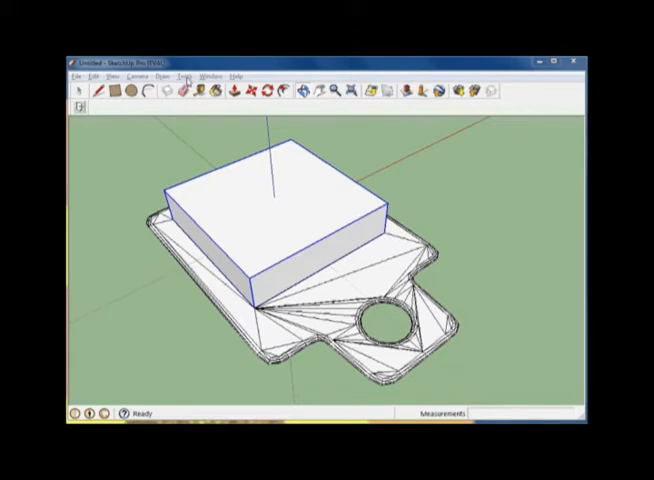
mouse_move(240, 182)
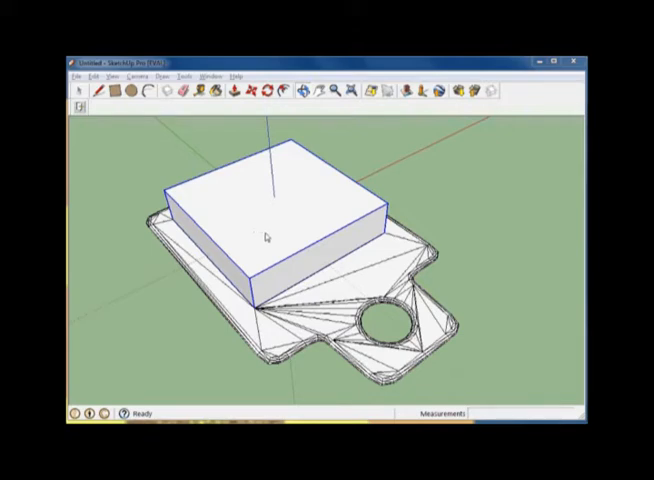
mouse_move(230, 116)
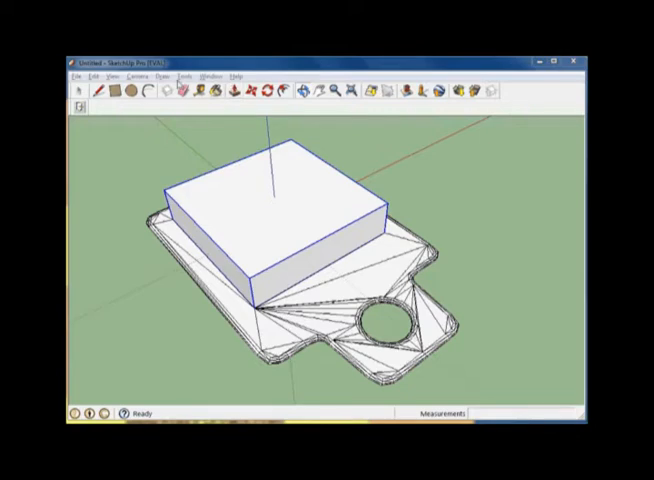
Start 3D Text from the Tools menu, enter 'Hello My name is Paul' and choose a Rockwell font
left_click(184, 76)
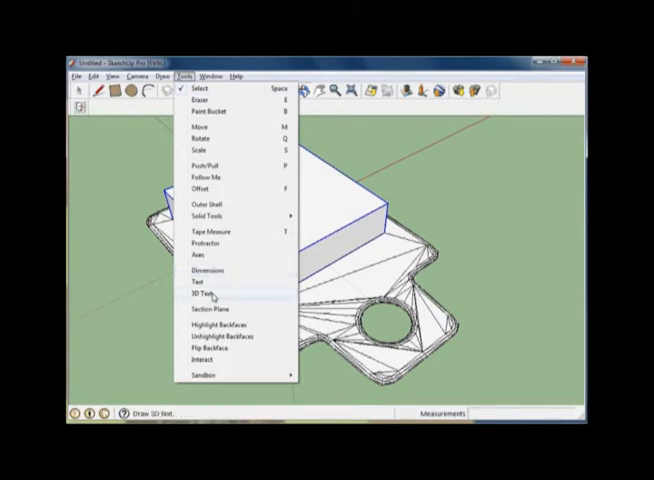
left_click(200, 294)
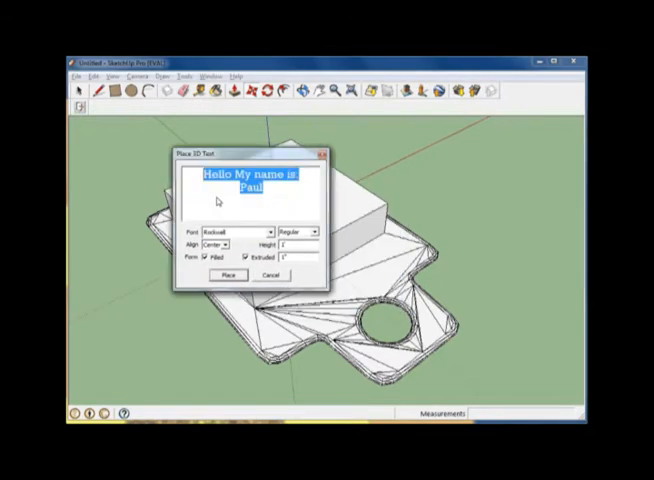
mouse_move(298, 192)
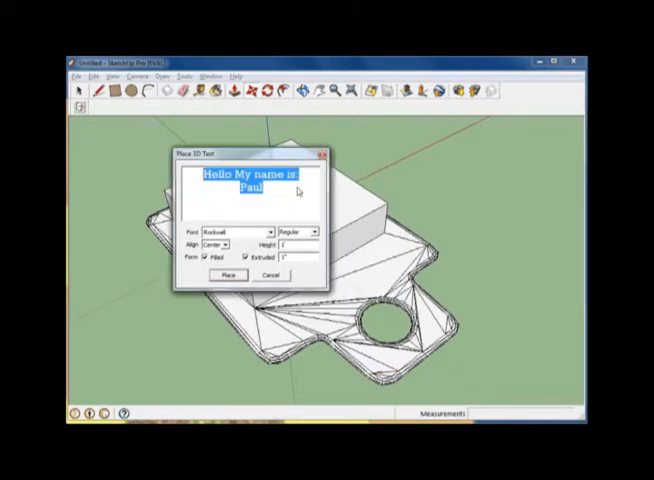
left_click(264, 196)
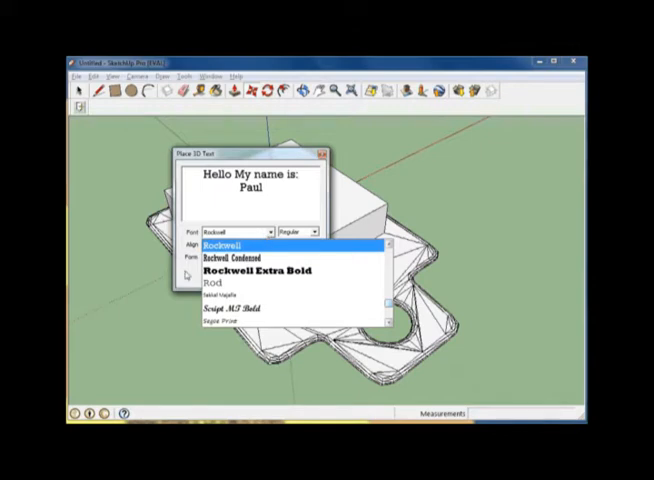
left_click(230, 244)
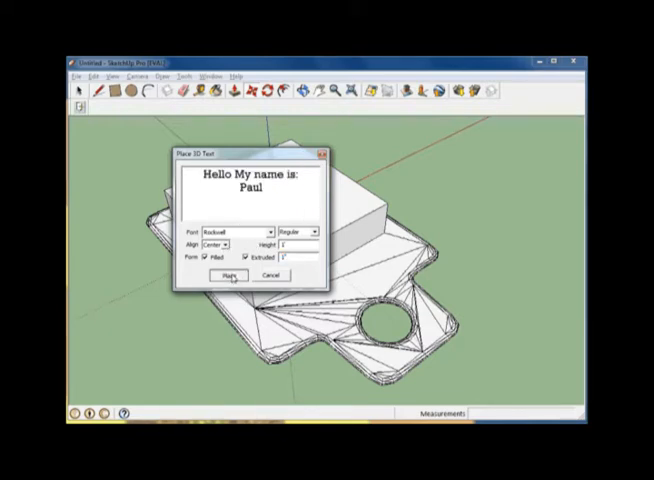
Place the 3D text into the model and carry it over the box
left_click(232, 276)
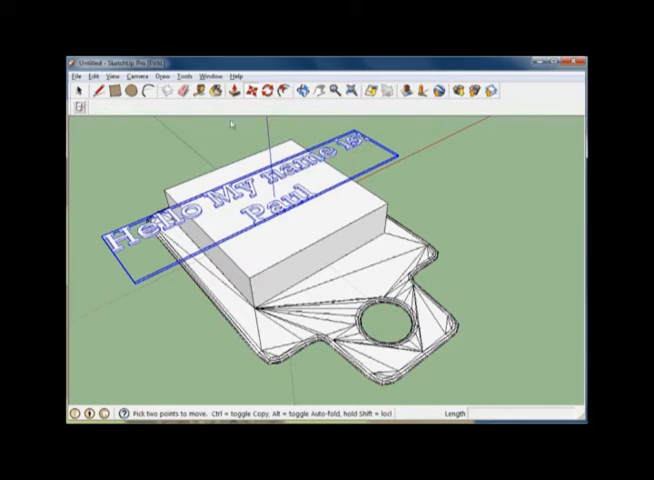
mouse_move(228, 104)
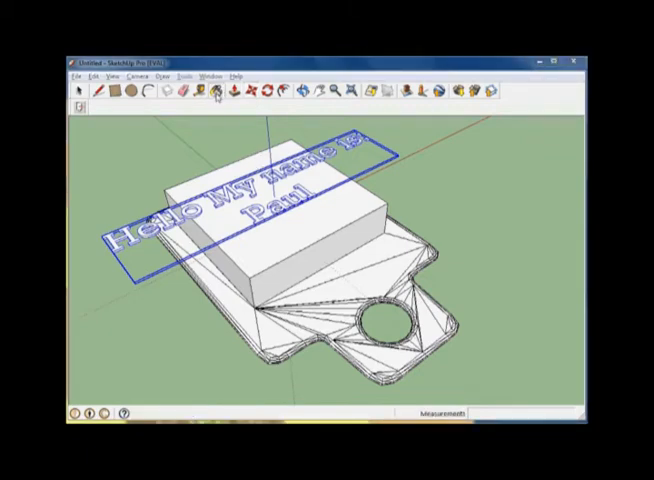
Set the text down on the box and paint it bright blue with the Paint Bucket
left_click(196, 90)
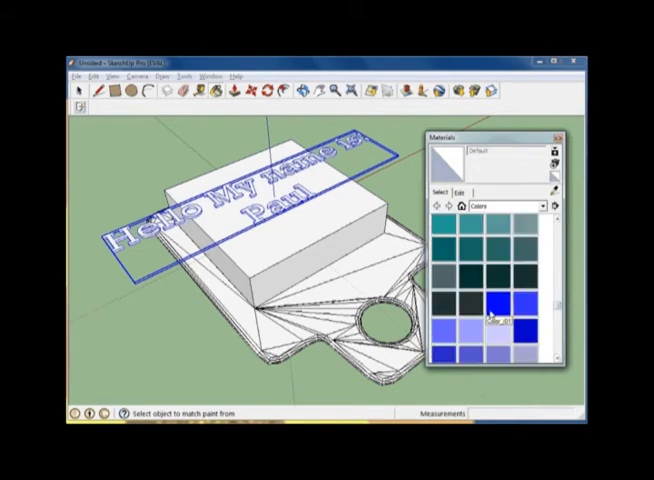
left_click(500, 308)
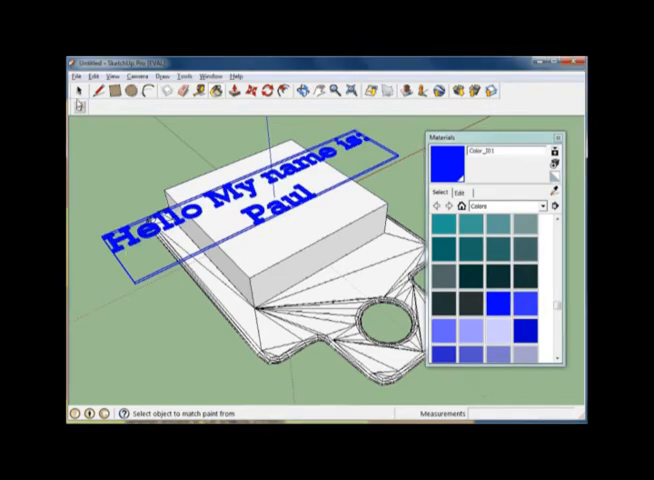
left_click(556, 136)
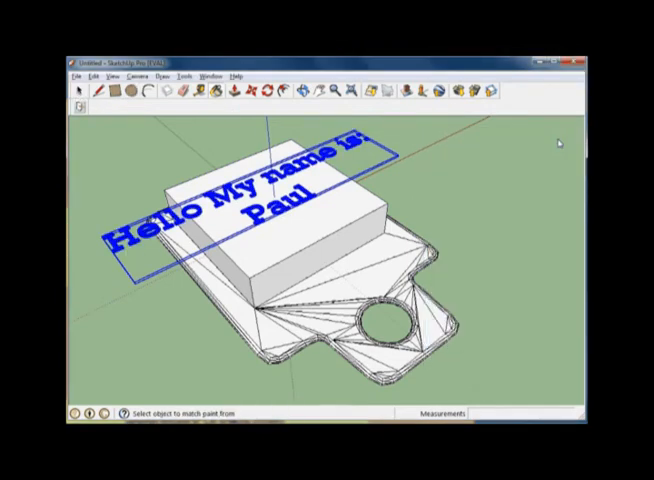
mouse_move(112, 132)
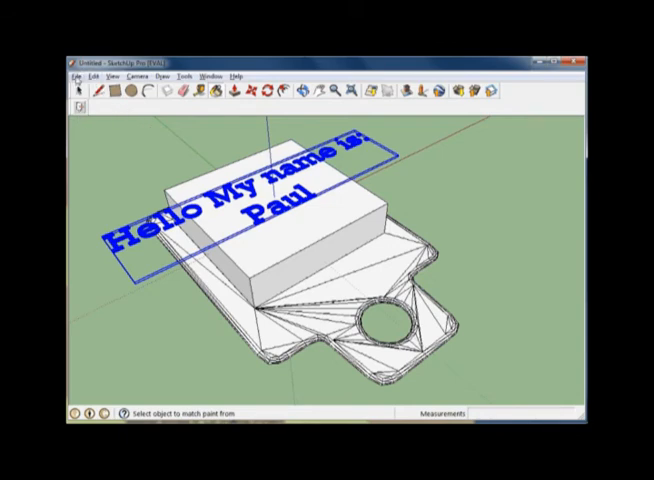
Run File > ARDL > Preview Selected Model to launch the augmented reality preview
left_click(72, 76)
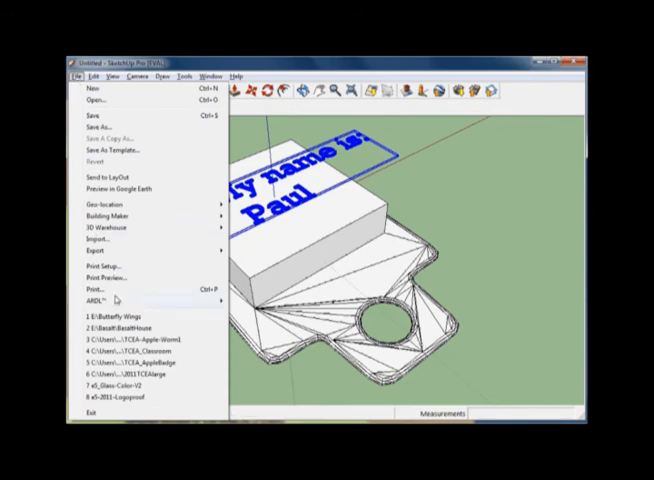
mouse_move(100, 300)
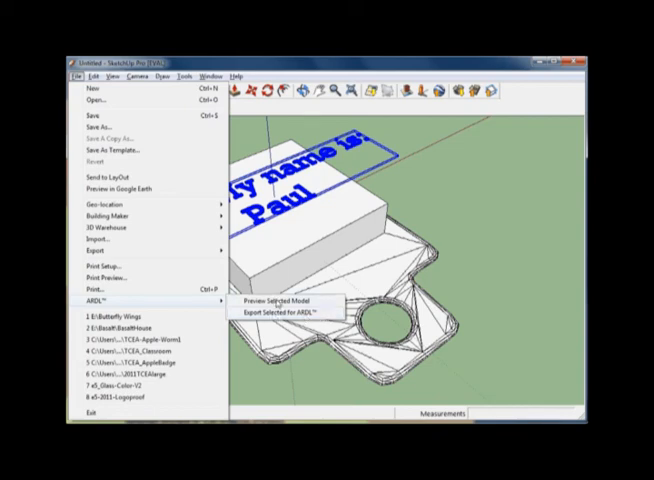
left_click(268, 300)
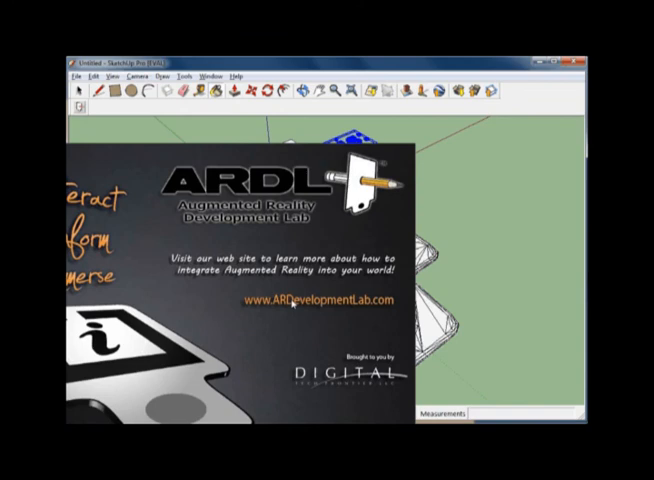